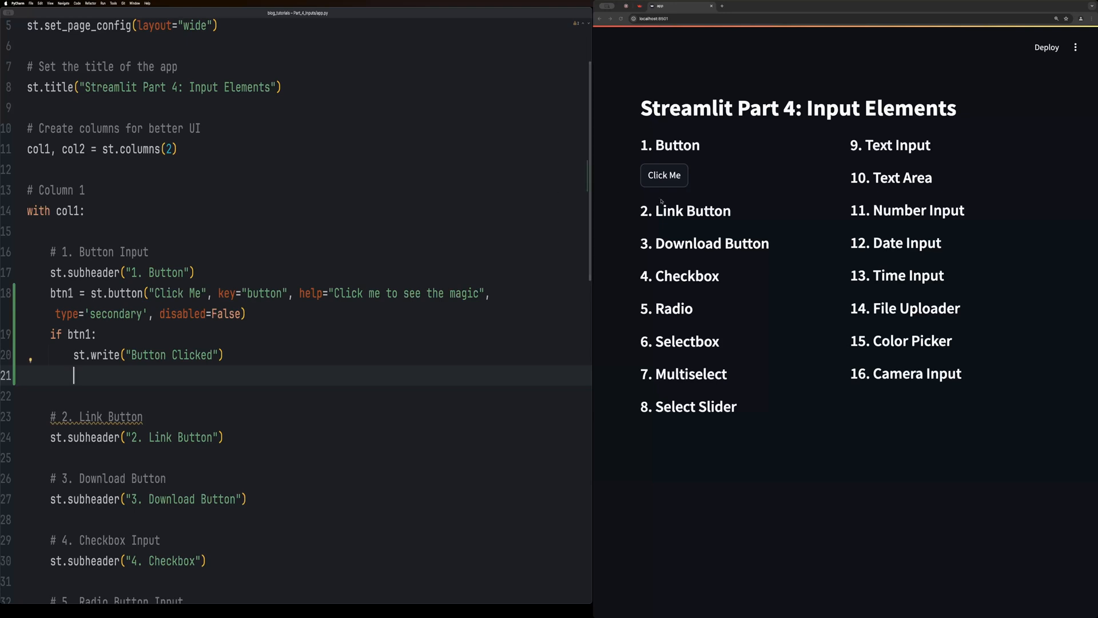
# Confirm Click Me echoes Button Clicked, then add an st.link_button echoing Link Button Clicked.
pyautogui.doubleClick(61, 292)
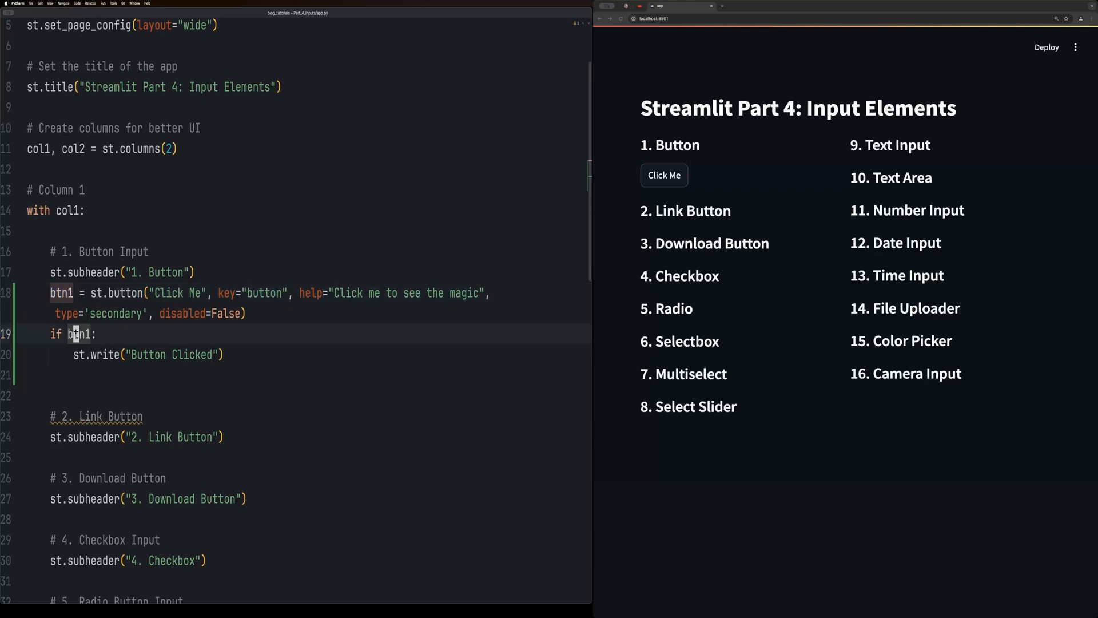
pyautogui.doubleClick(79, 333)
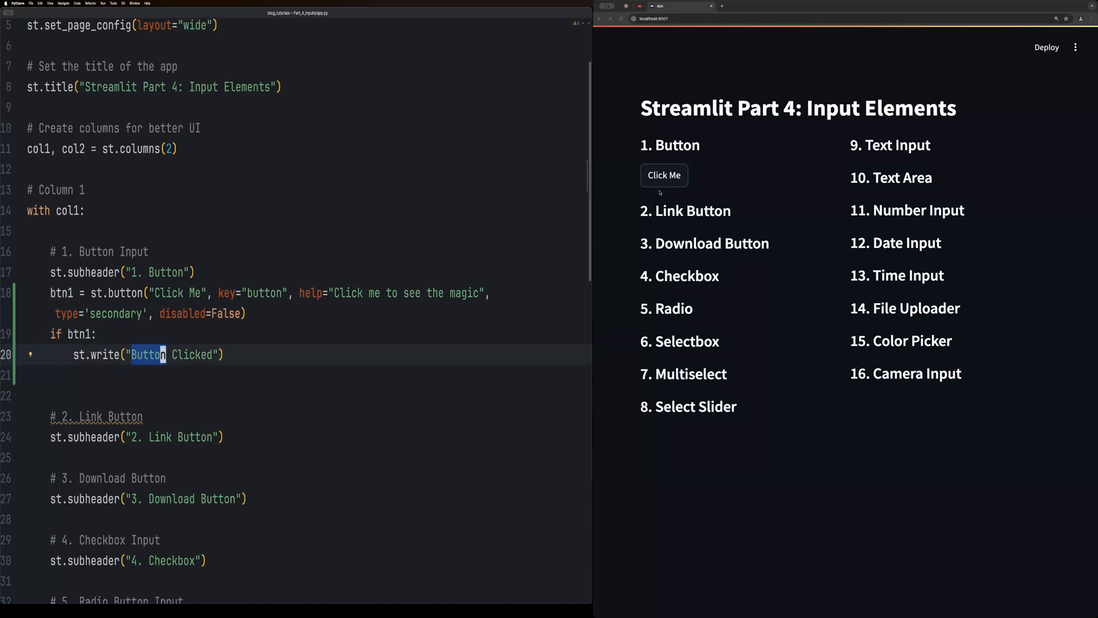
pyautogui.click(664, 175)
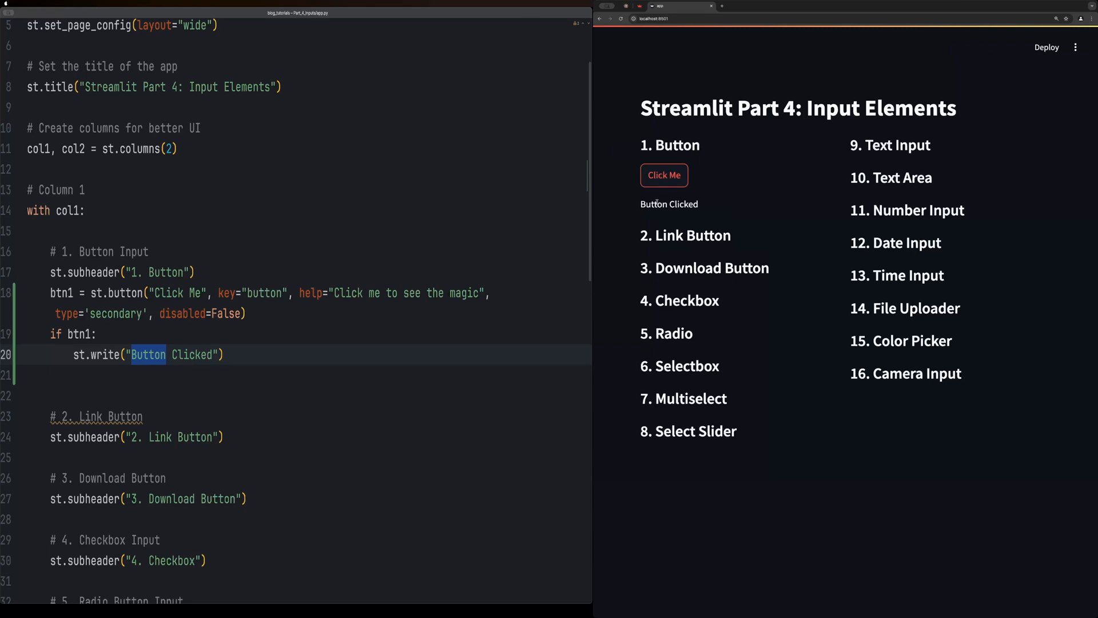
pyautogui.doubleClick(669, 204)
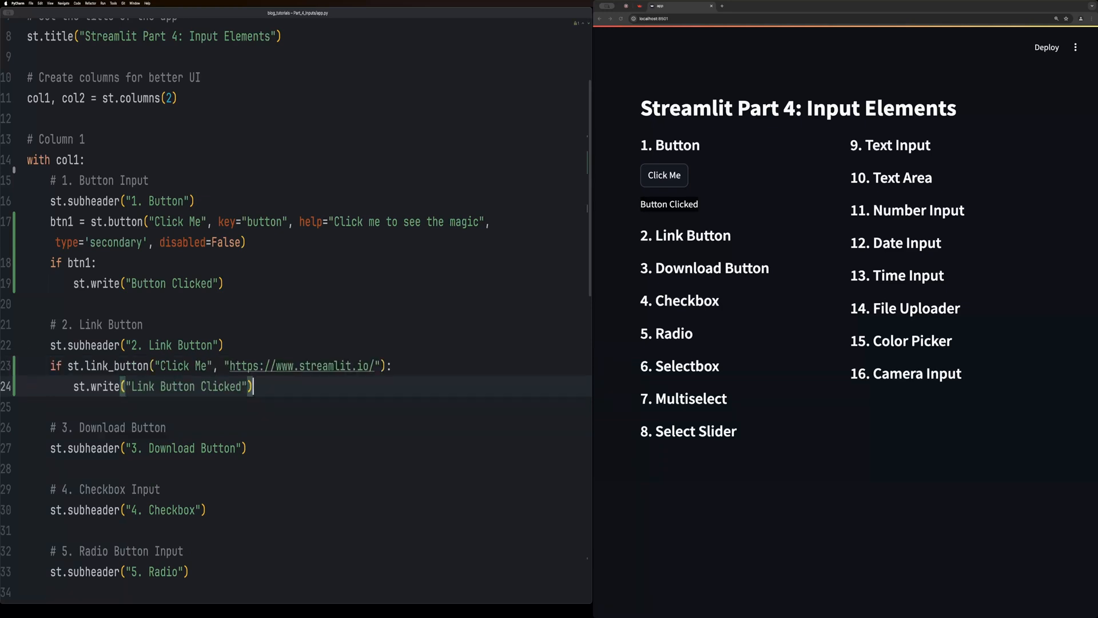
pyautogui.click(664, 241)
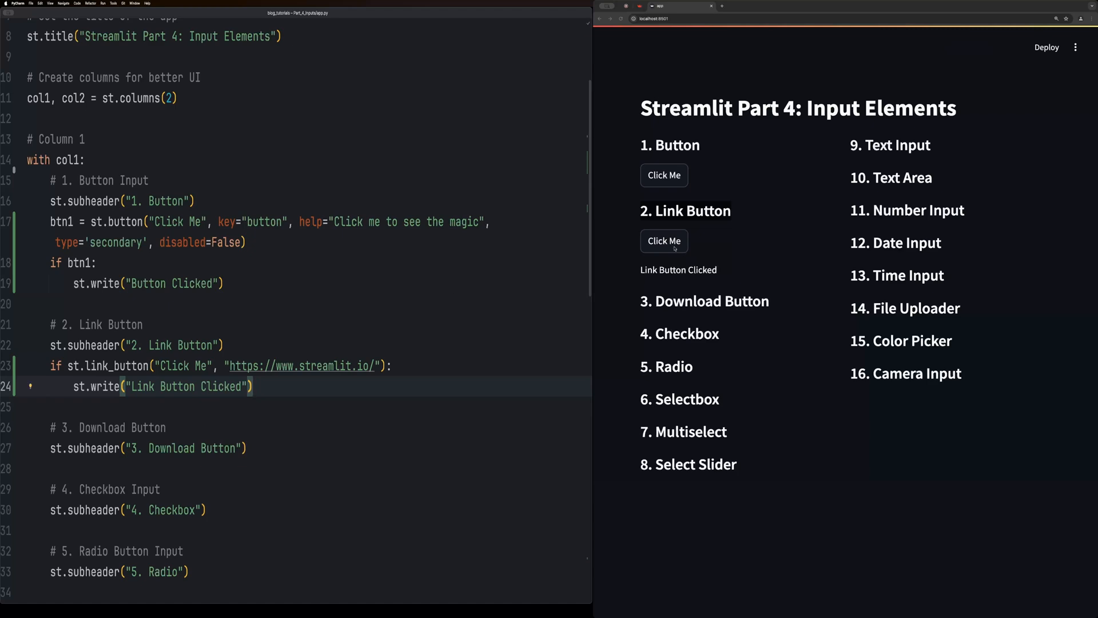
# Code st.download_button, st.checkbox and st.radio; the radio echoes Green then Blue when chosen.
pyautogui.click(664, 241)
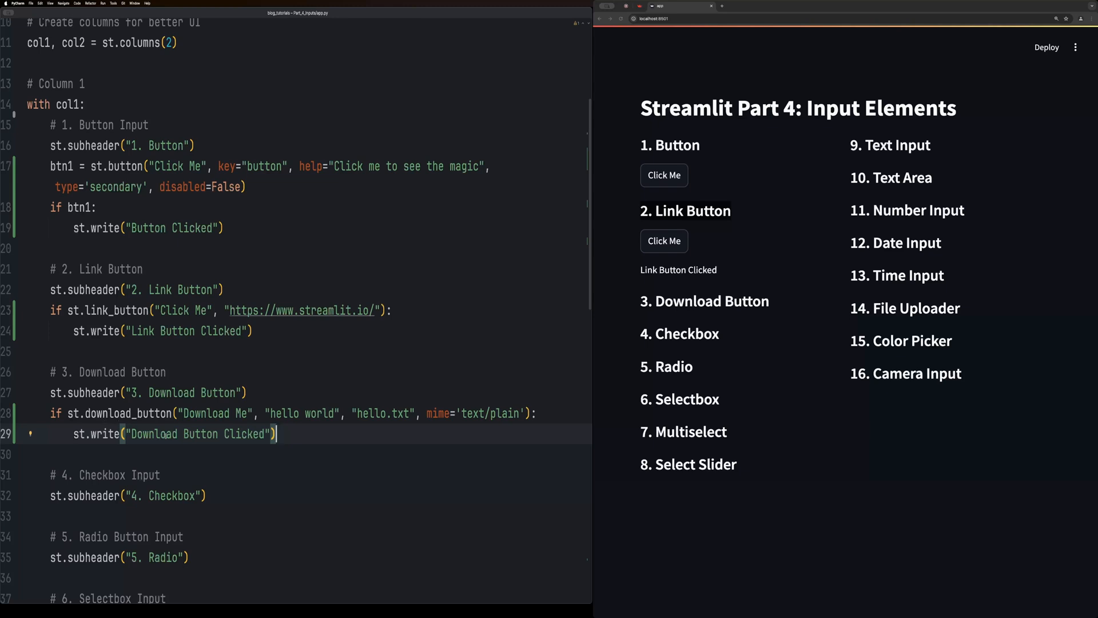
pyautogui.scroll(-3)
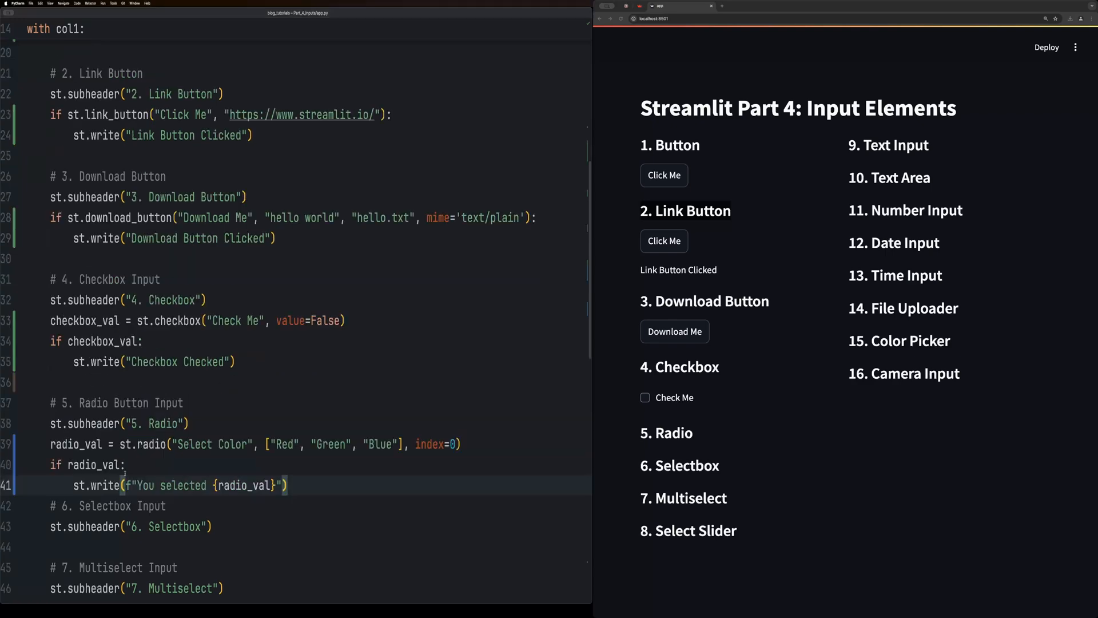
pyautogui.press('enter')
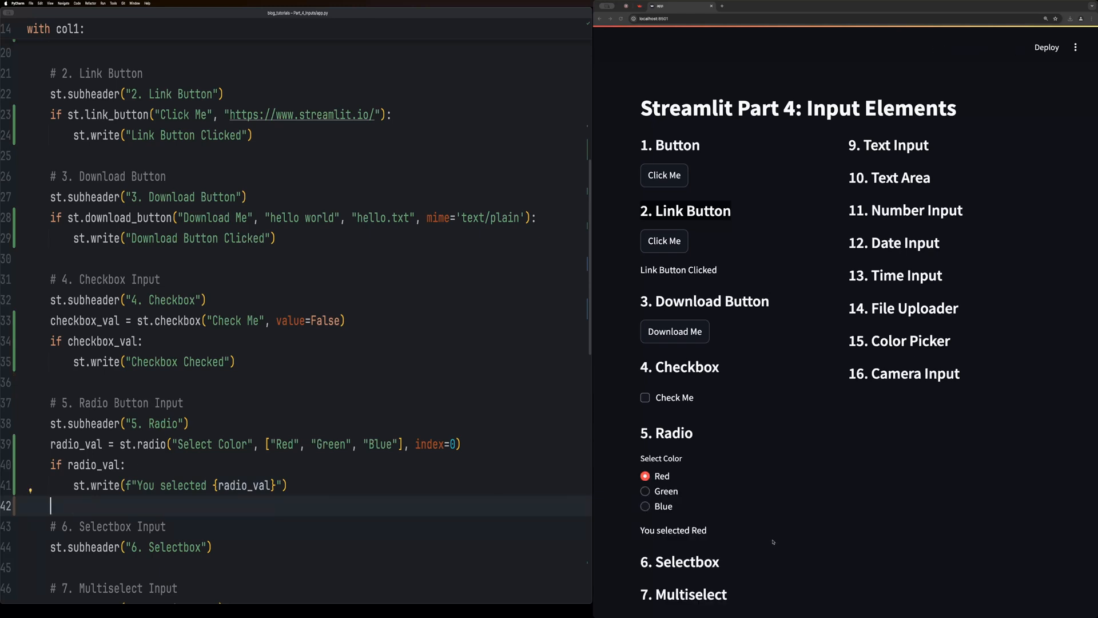
pyautogui.click(645, 491)
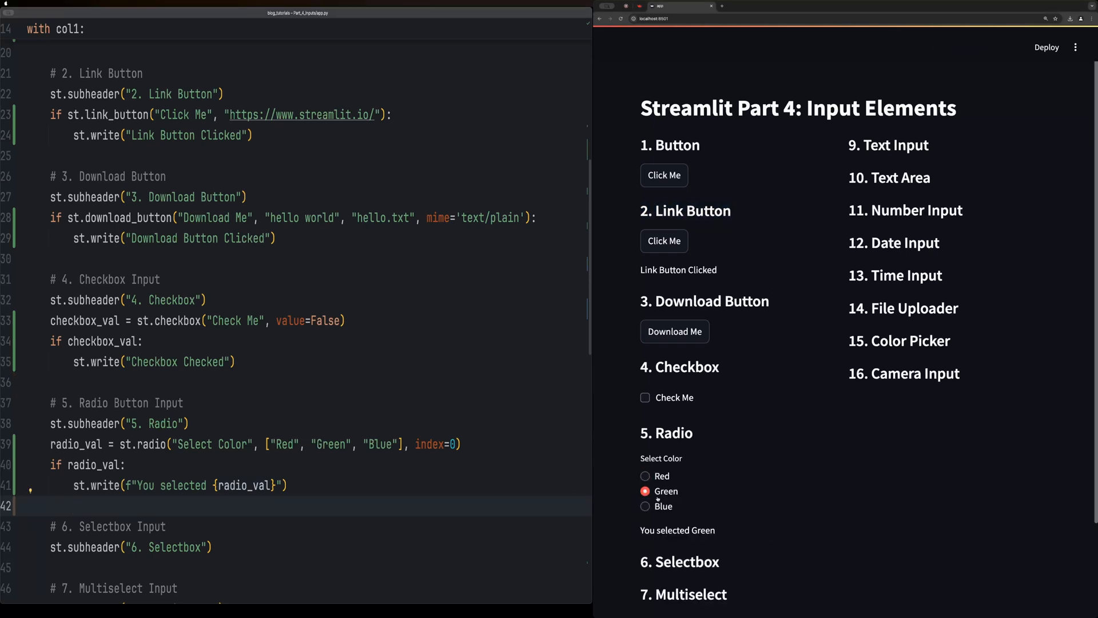
pyautogui.click(645, 506)
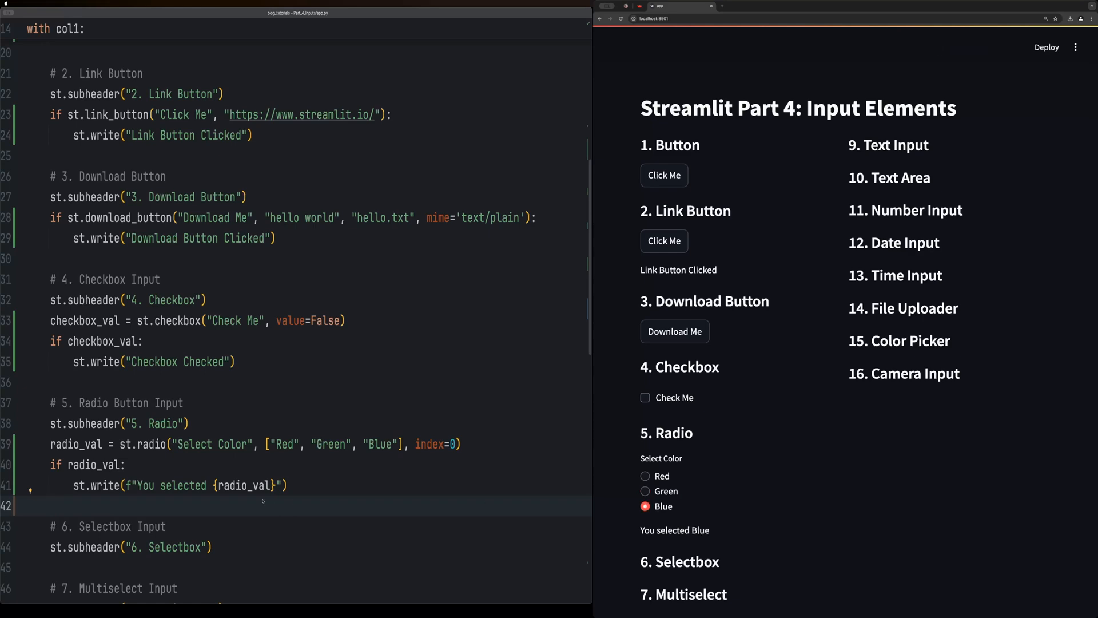
# Add a colour st.selectbox picking Blue and a colour st.multiselect, adjusting its choices.
pyautogui.scroll(-3)
pyautogui.write('select_val = st.selectbox("Select Color", ["Red", "Green", "Blue", "Black"], index=1)')
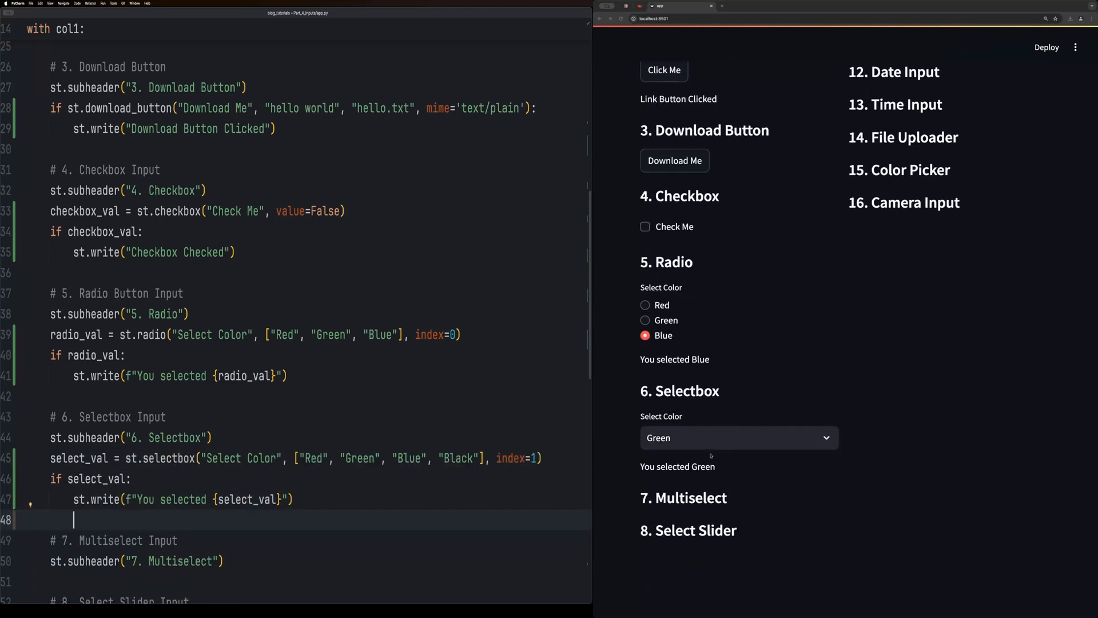
pyautogui.click(738, 437)
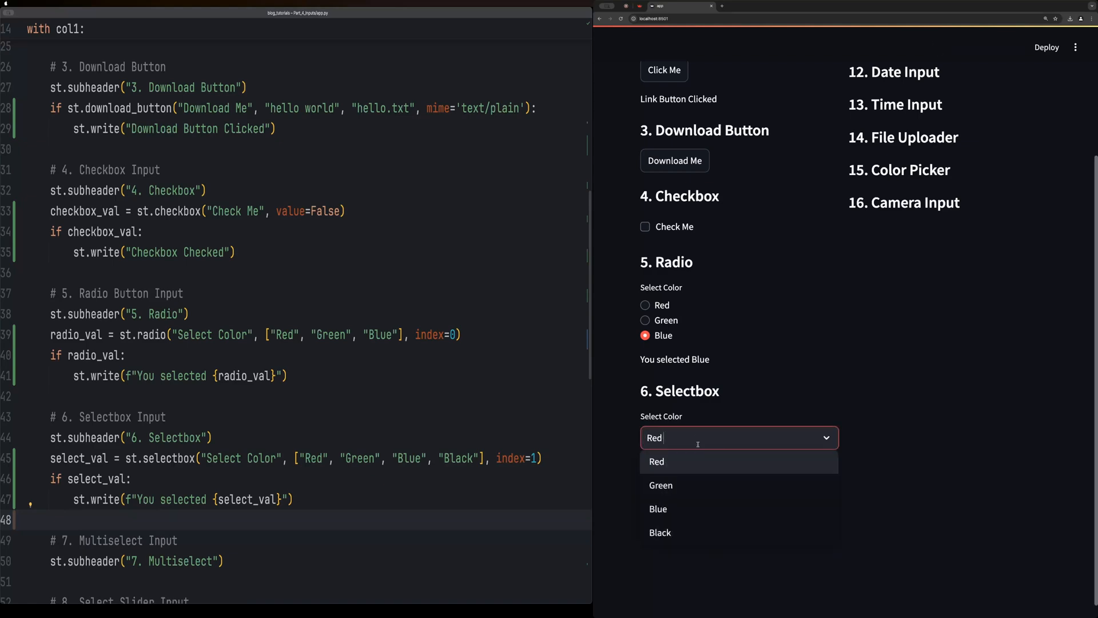
pyautogui.click(658, 508)
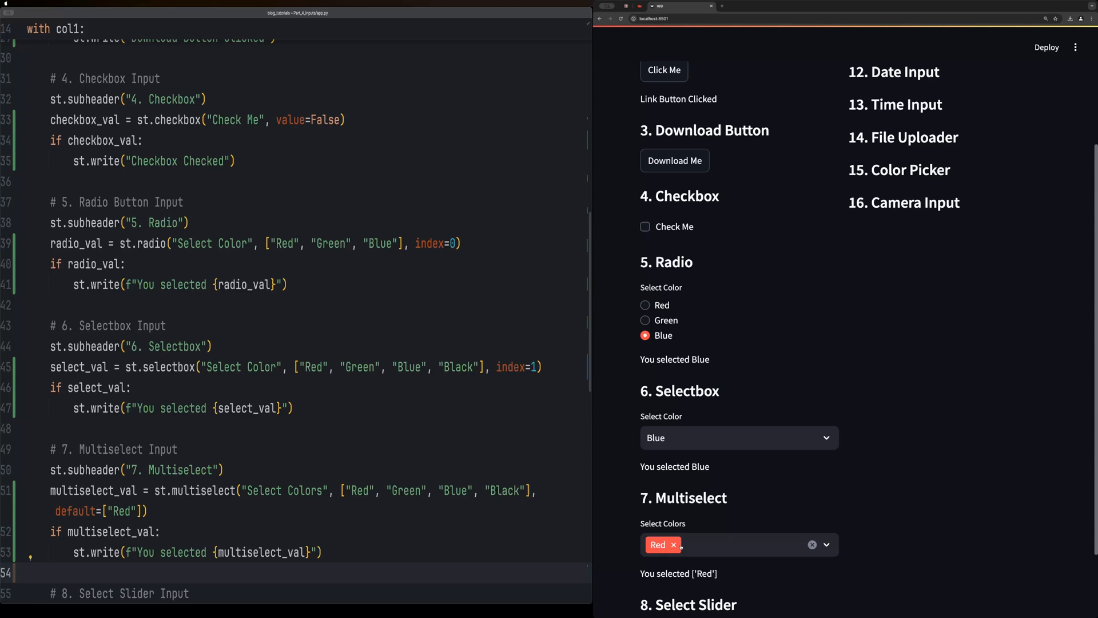
pyautogui.click(738, 437)
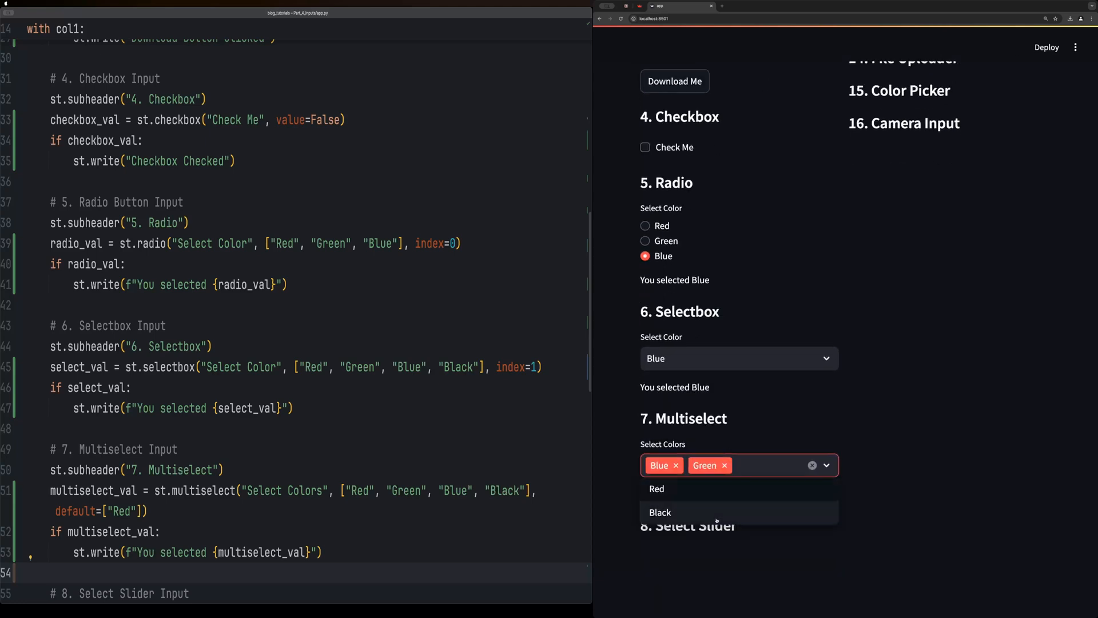
pyautogui.click(726, 466)
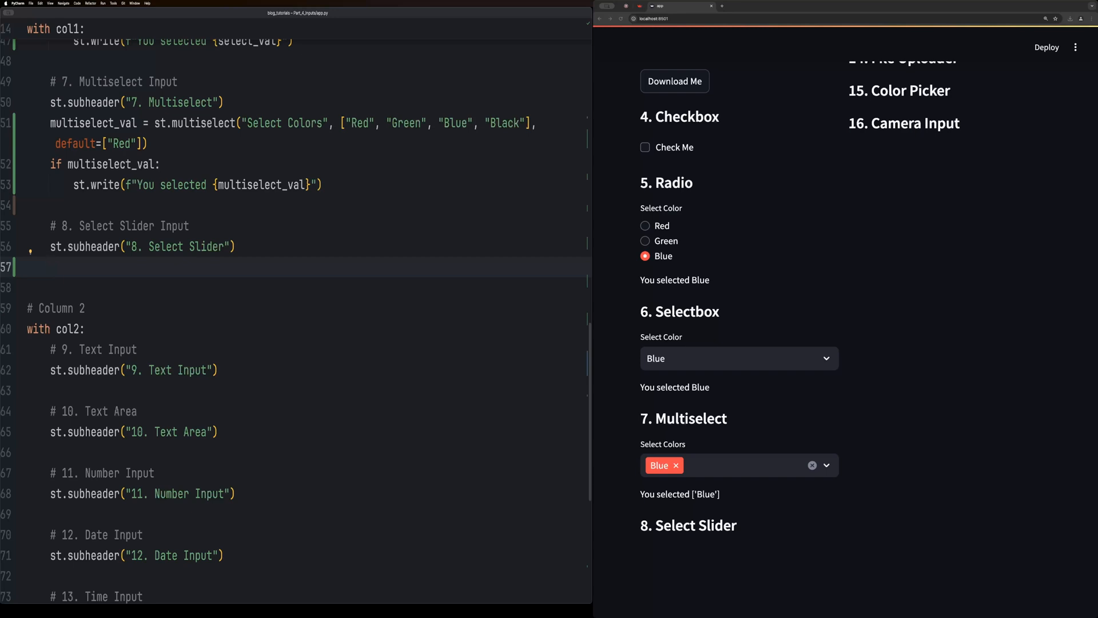
# Add an st.select_slider 'Select Value' over range(1, 101) defaulting to 50.
pyautogui.write('select_slider_val = st.select_slider("Select Value", options=range(1, 101), value=50)')
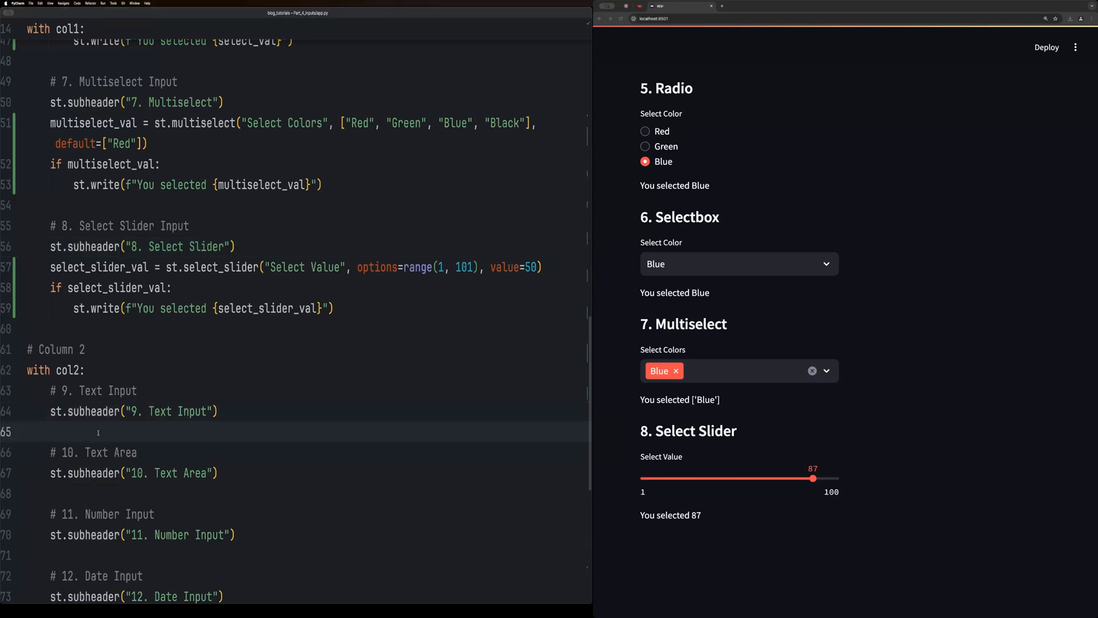
# Add an st.text_input 'Enter some text' with max_chars=50 and enter Hello World in it.
pyautogui.write('text_input_val = st.text_input("Enter some text", value="", max_chars=50)')
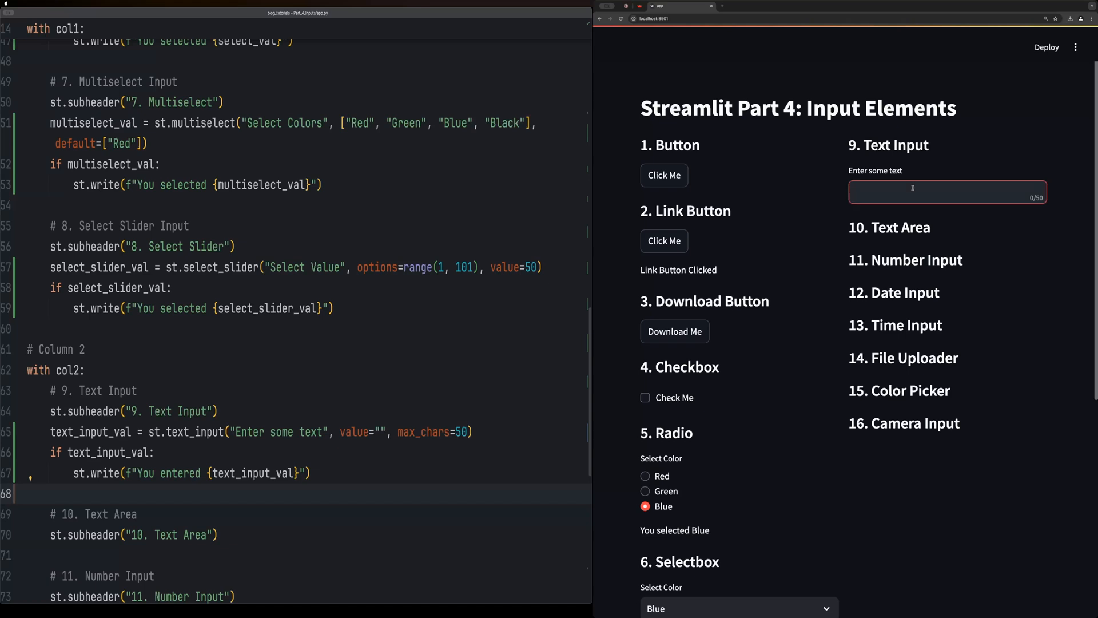
pyautogui.write('hi')
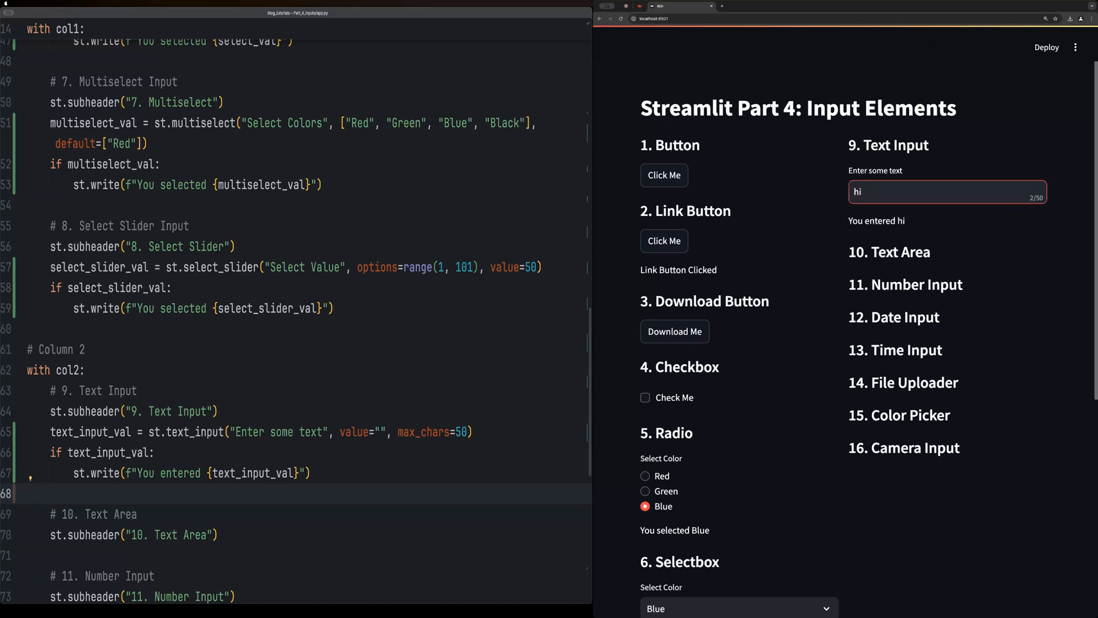
pyautogui.doubleClick(857, 191)
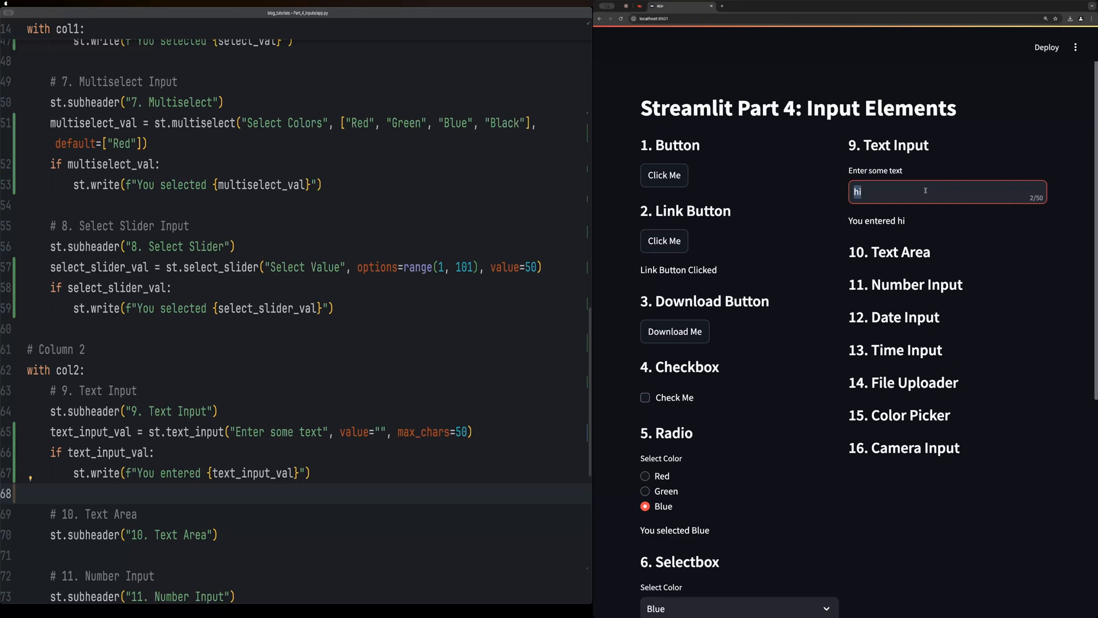
pyautogui.write('Hello')
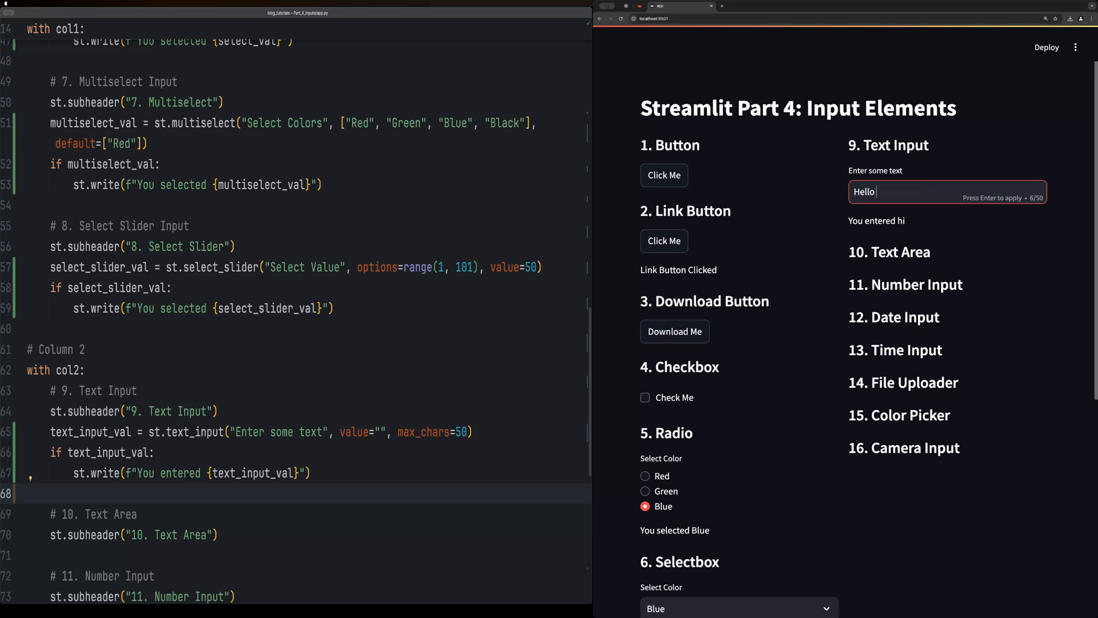
pyautogui.write('World')
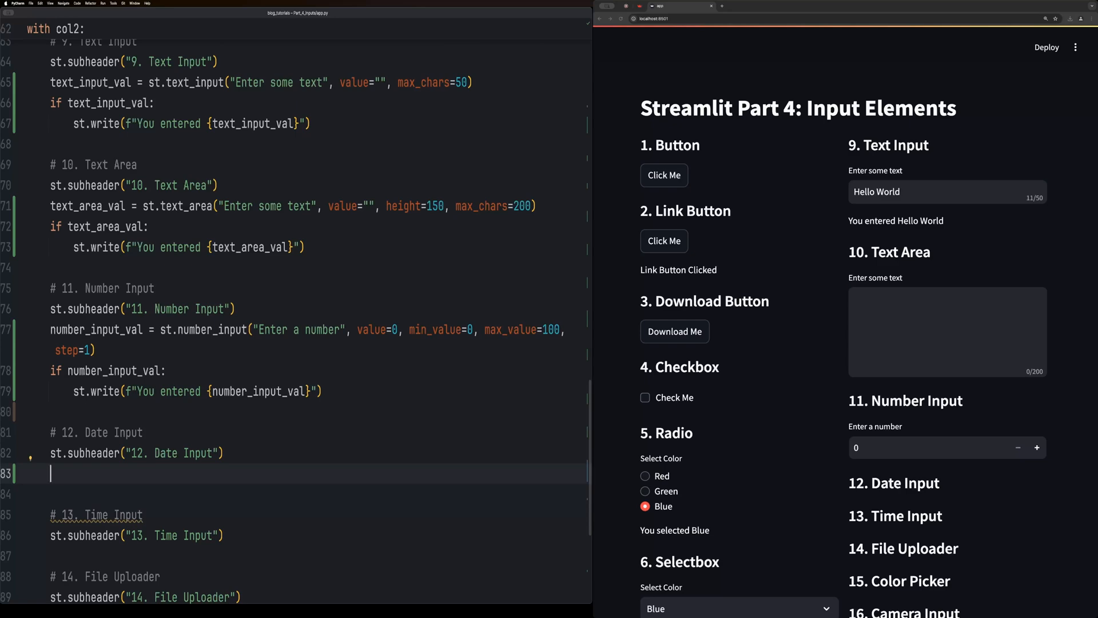
# Add an st.date_input 'Enter a date' and pick September 19, 2024.
pyautogui.write('date_input_val = st.date_input("Enter a date")')
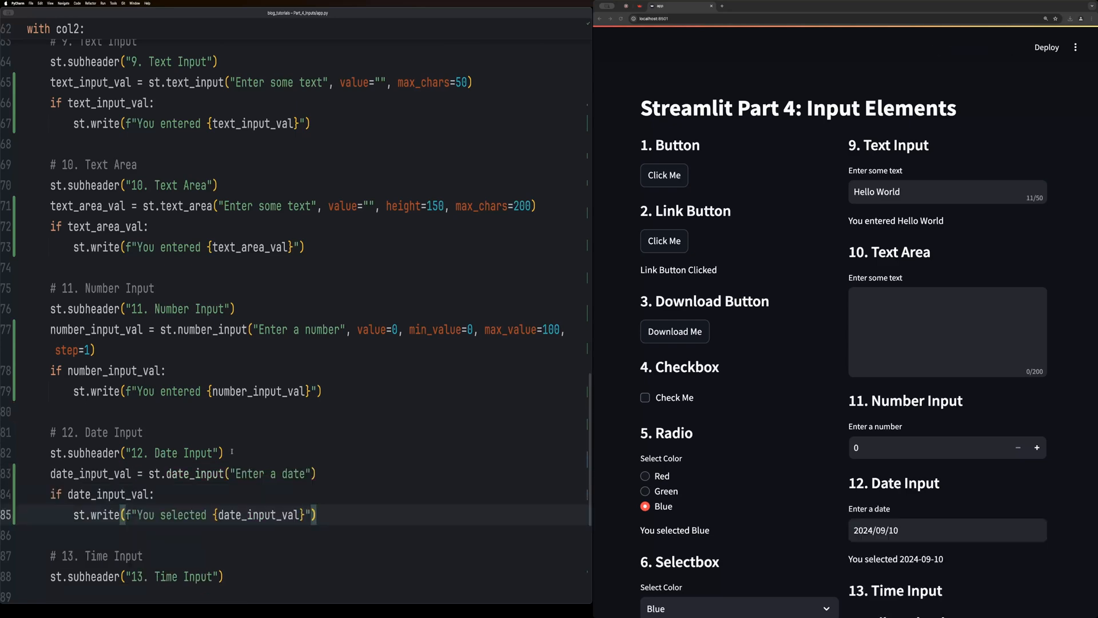
pyautogui.click(946, 530)
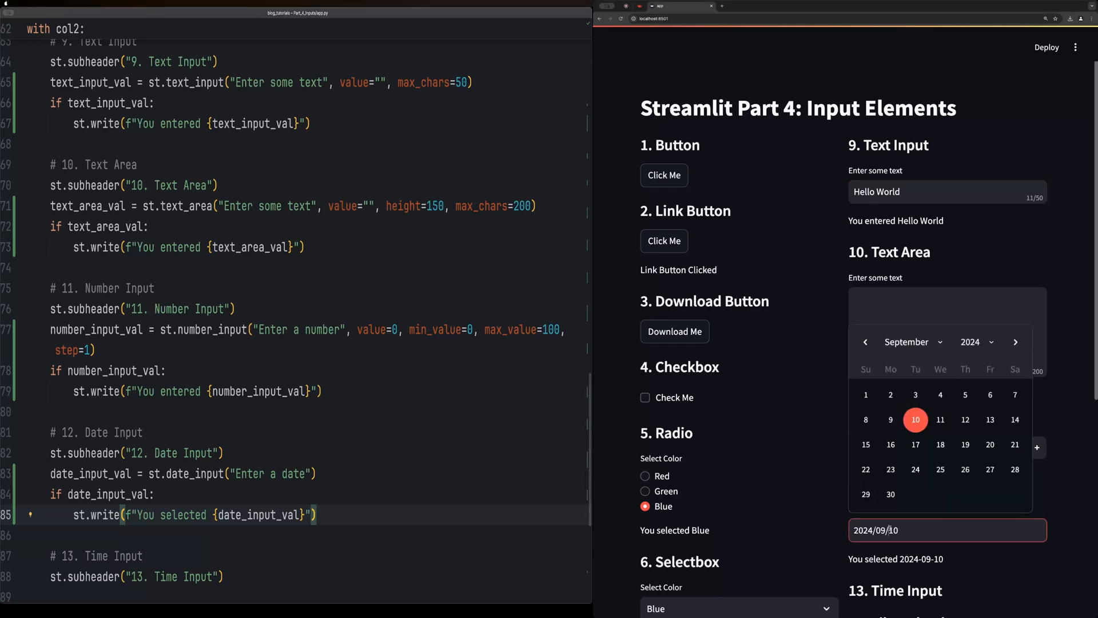
pyautogui.click(916, 445)
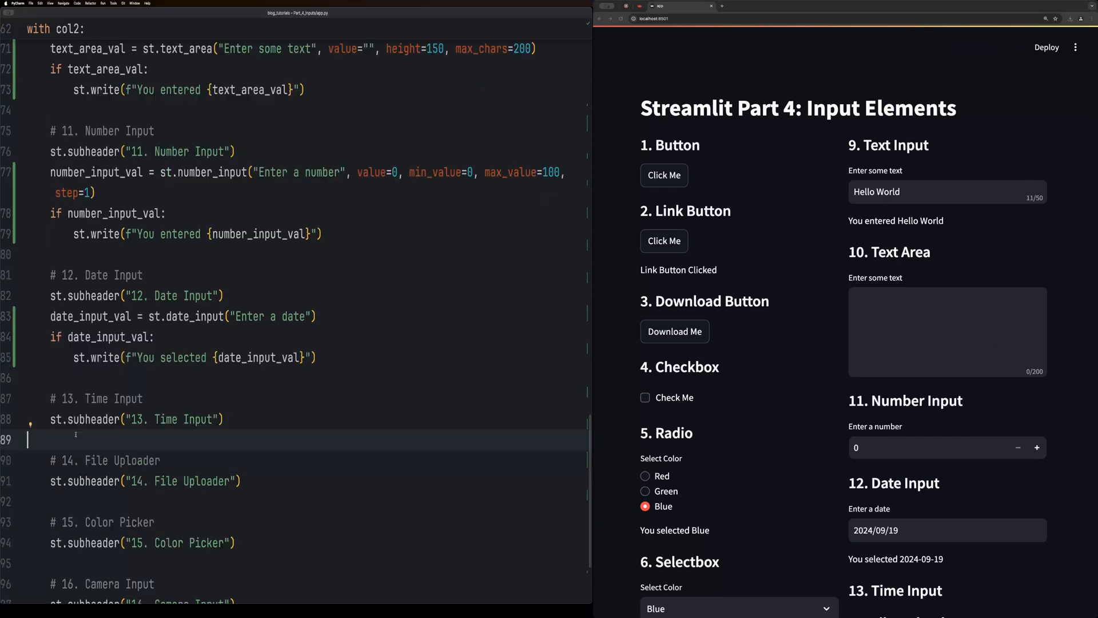
# Add st.time_input 'Enter a time', a file uploader and an st.color_picker echoing #00f900.
pyautogui.write('time_input_val = st.time_input("Enter a time")')
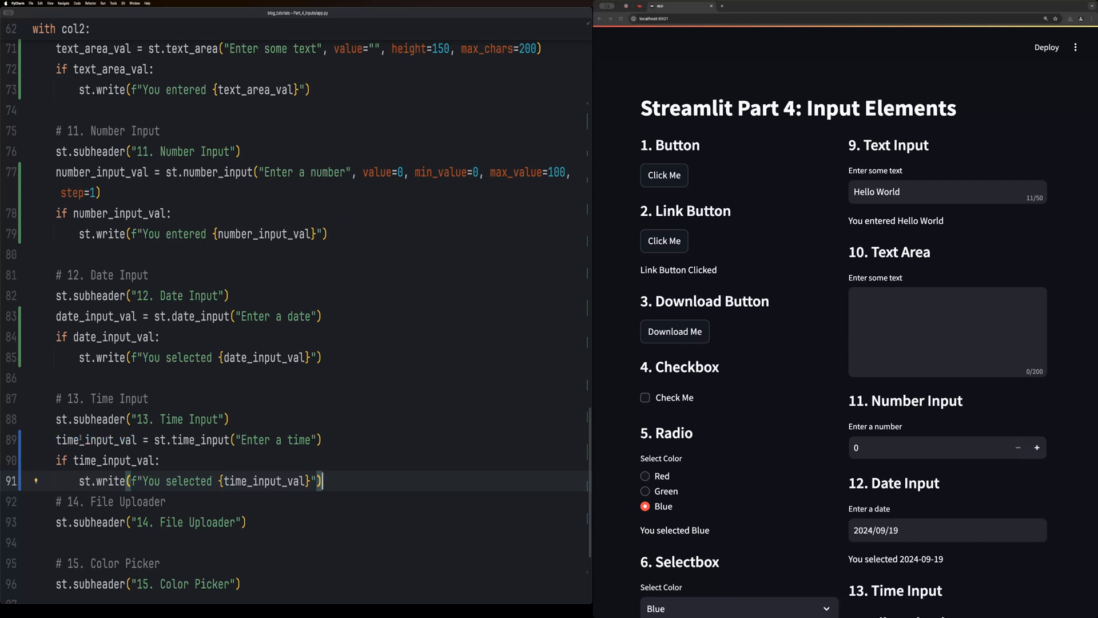
pyautogui.press('enter')
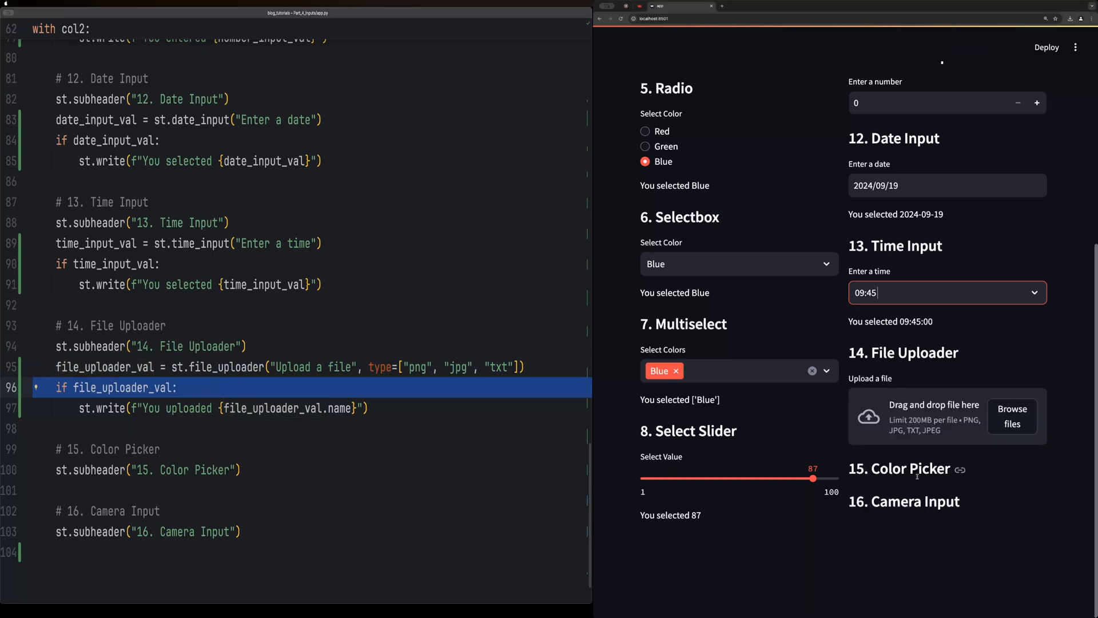
pyautogui.doubleClick(419, 366)
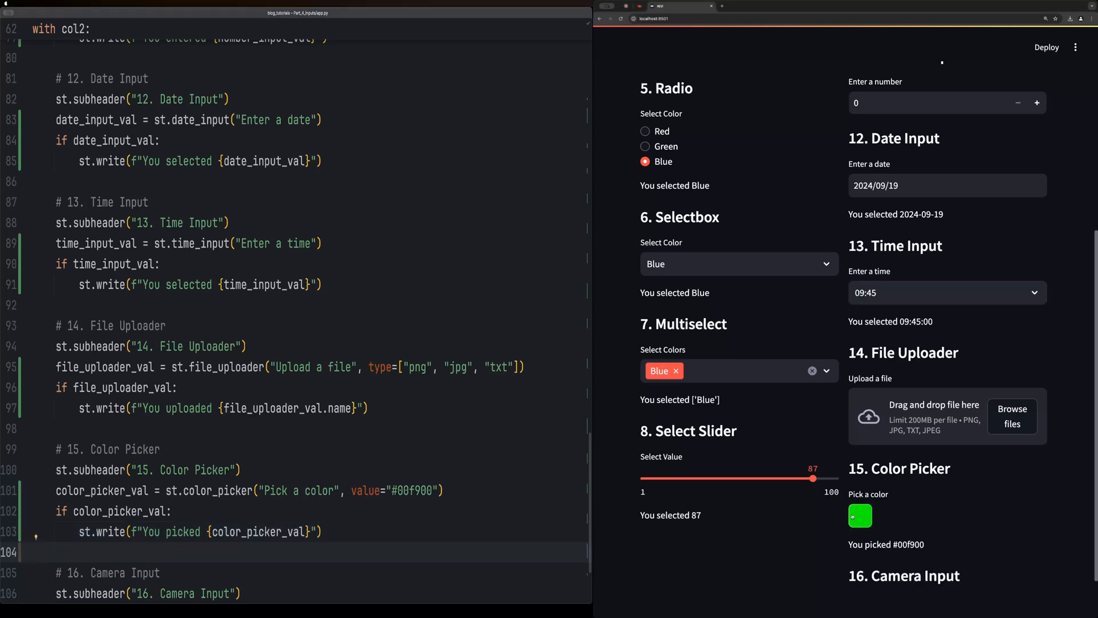
pyautogui.click(861, 516)
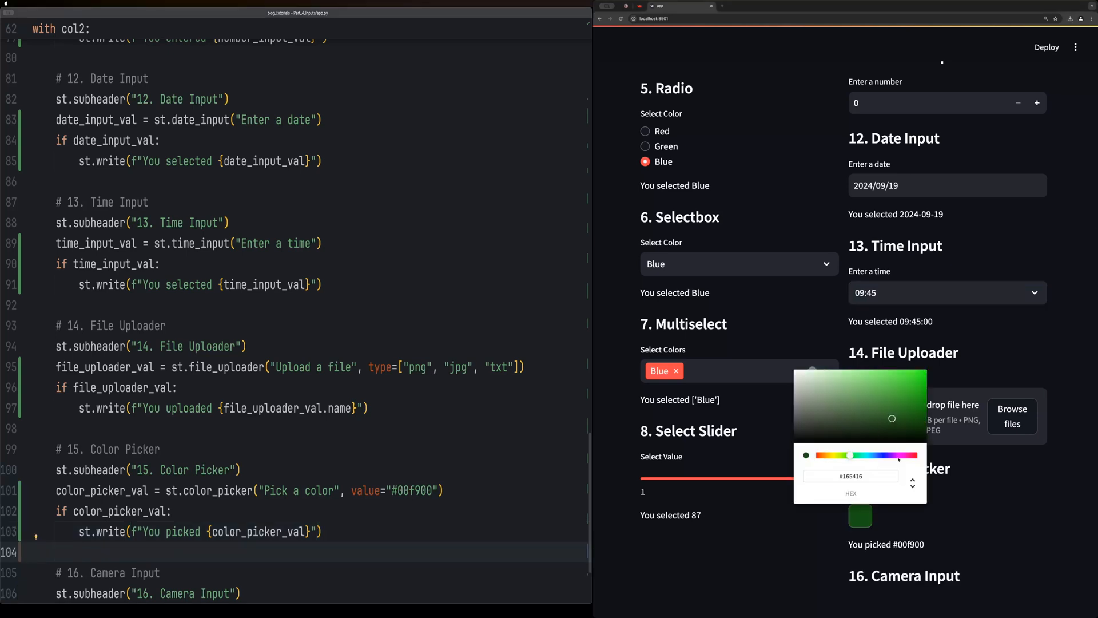